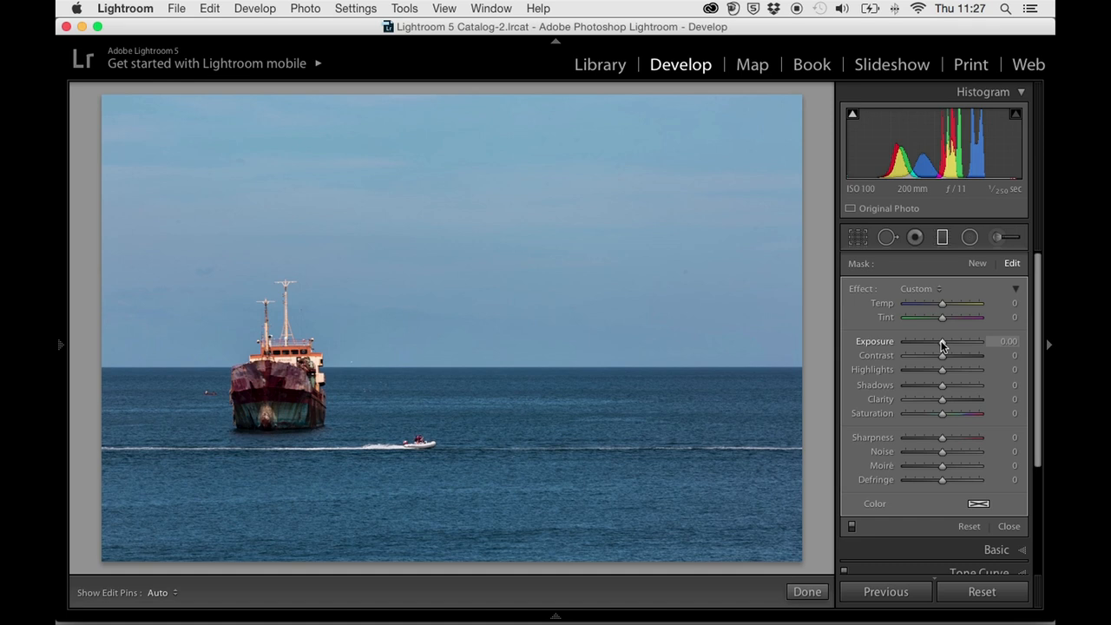
# Lower the sky filter's exposure to about -0.34, add slight contrast, and pull the highlights well down
pyautogui.moveTo(940, 340); pyautogui.dragTo(935, 340)
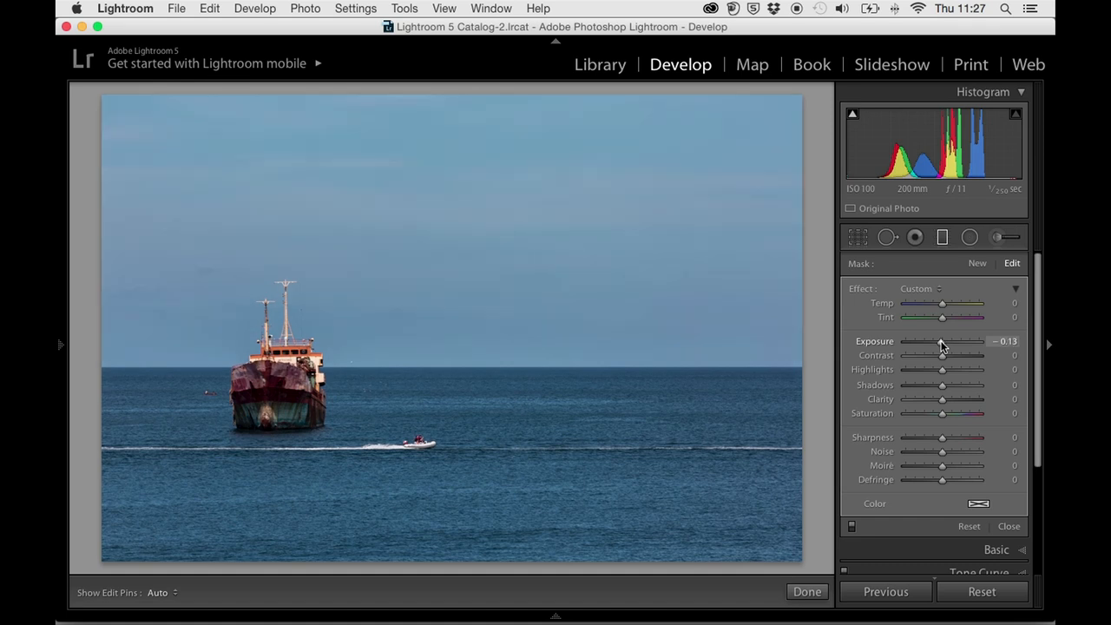
pyautogui.moveTo(944, 340); pyautogui.dragTo(939, 340)
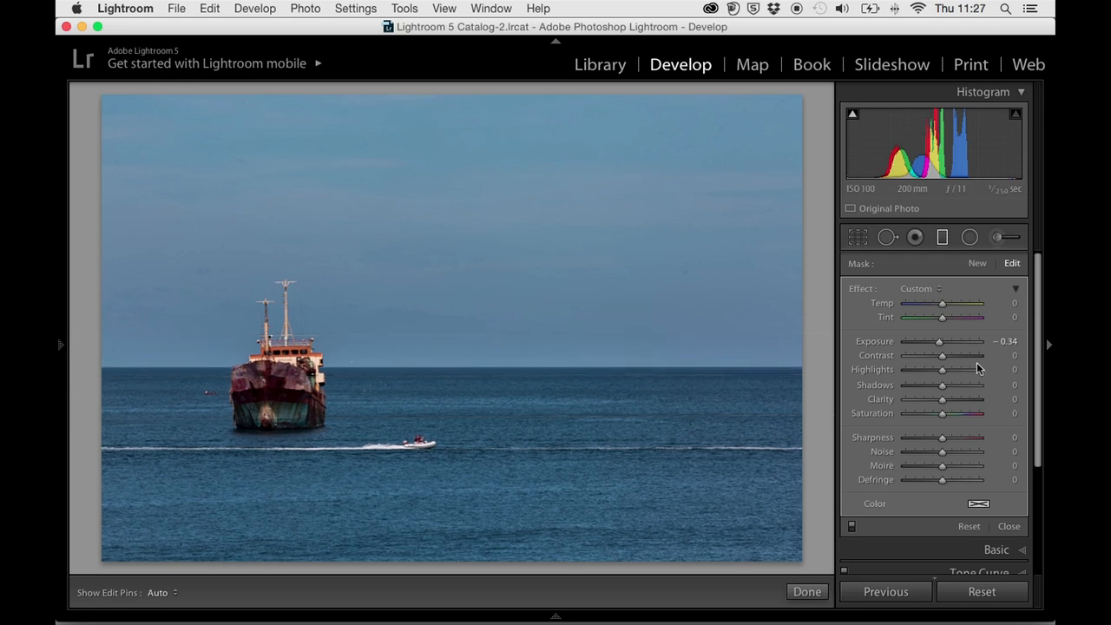
pyautogui.moveTo(941, 356); pyautogui.dragTo(945, 356)
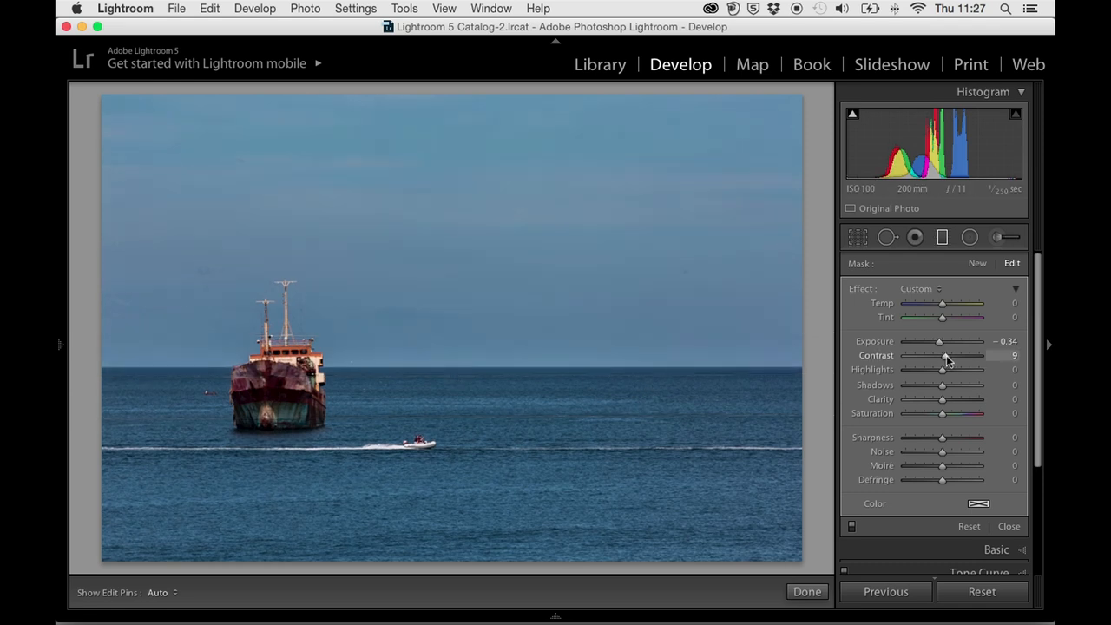
pyautogui.moveTo(940, 370); pyautogui.dragTo(939, 369)
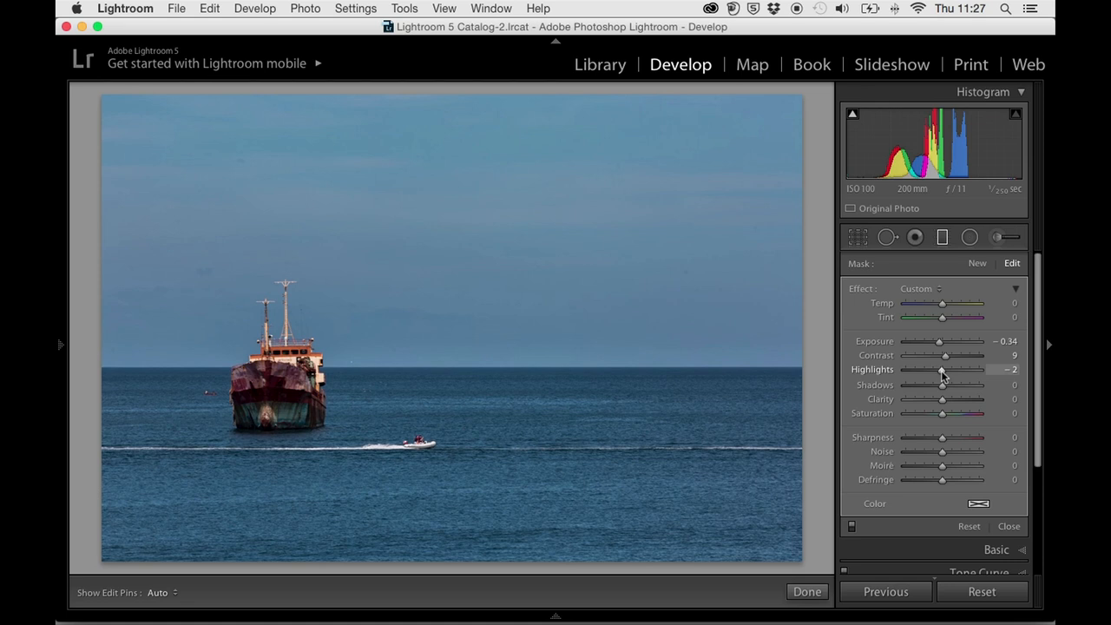
pyautogui.moveTo(941, 368); pyautogui.dragTo(910, 367)
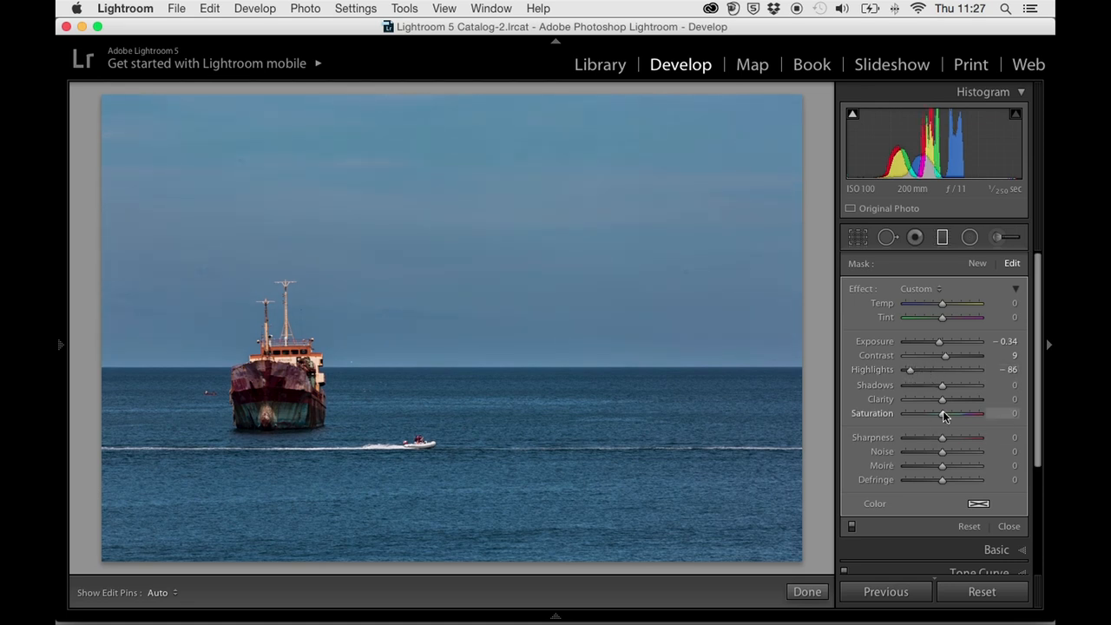